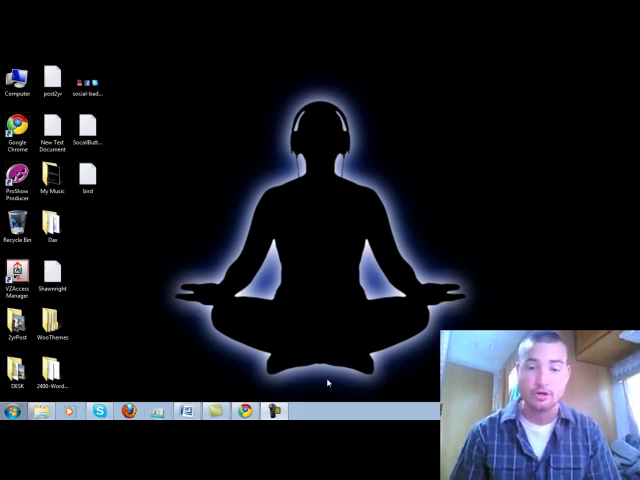
Step: Launch Google Chrome from the taskbar so the iGoogle home page appears
click(128, 412)
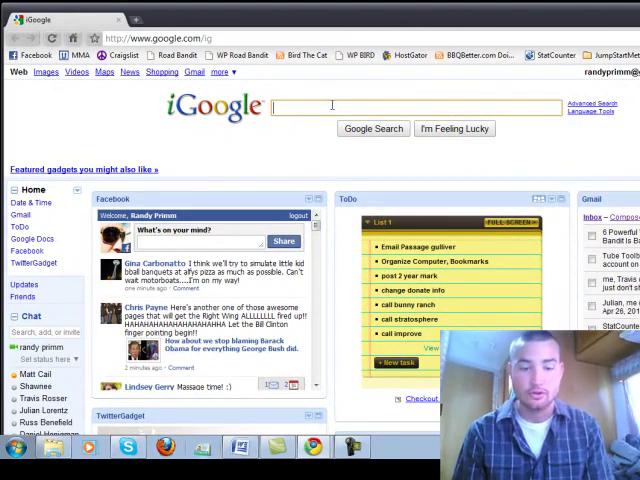
text(google chrome)
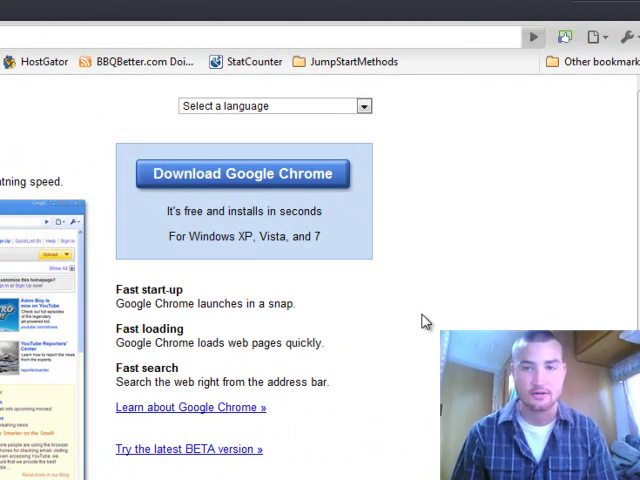
mouse_move(430, 308)
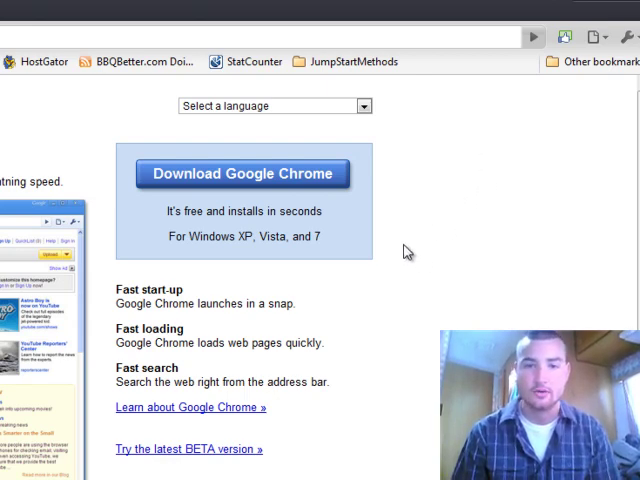
mouse_move(596, 96)
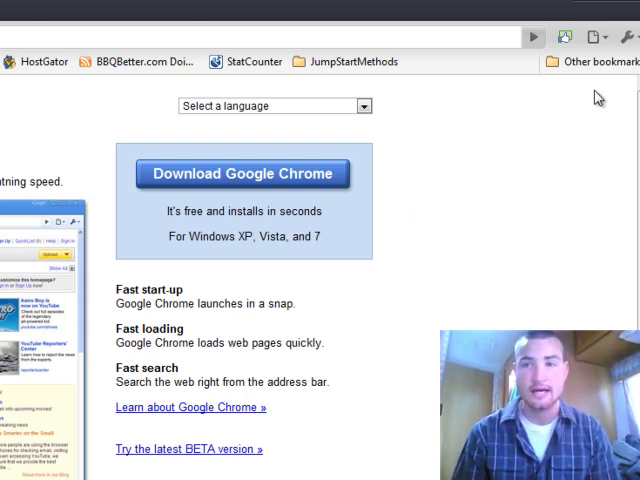
mouse_move(592, 196)
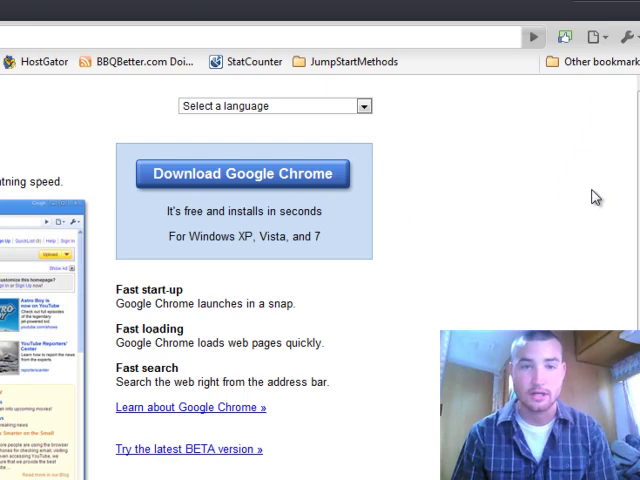
mouse_move(588, 264)
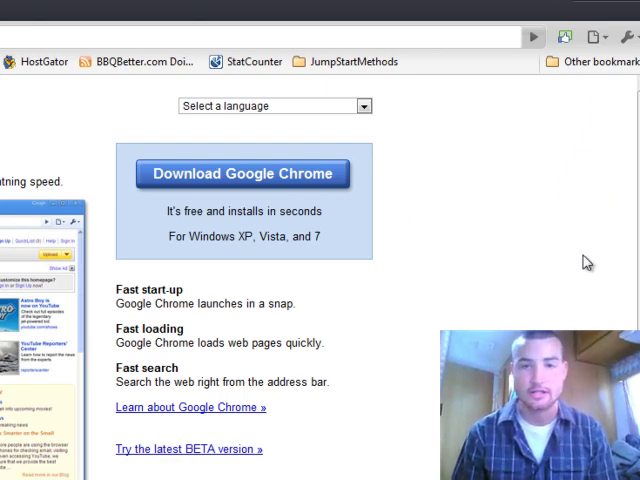
mouse_move(576, 190)
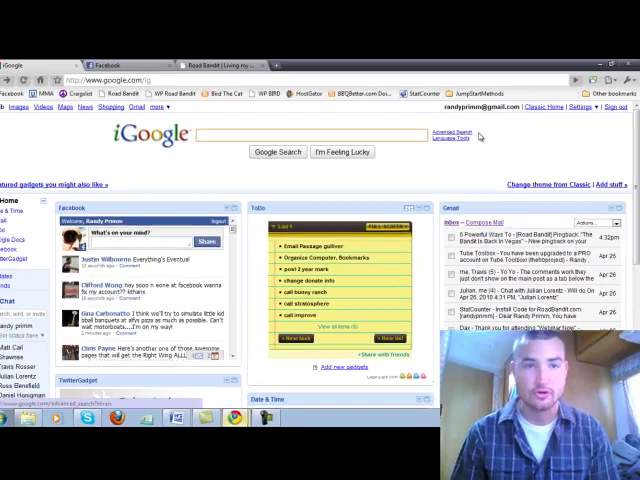
Step: Show the Extensions page listing Facebook Invite All, Likes and Photo Zoom, glancing at the Facebook tab
click(618, 38)
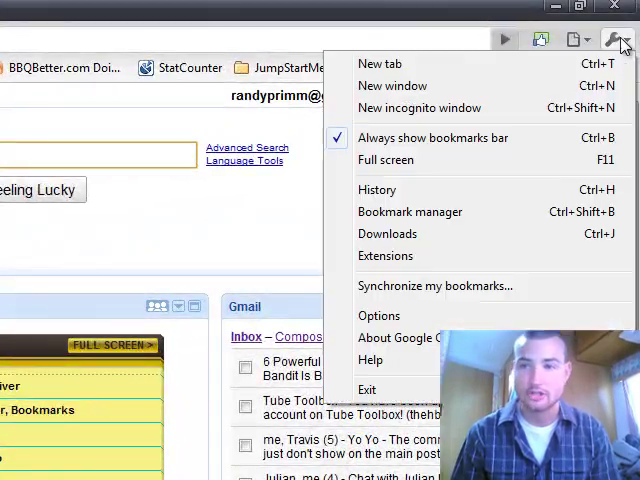
mouse_move(520, 256)
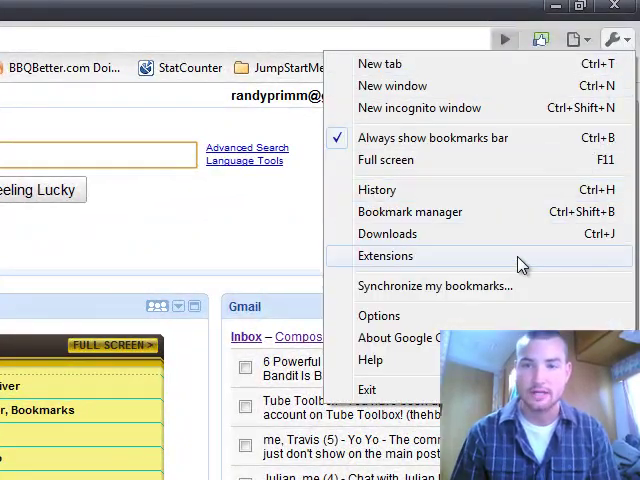
click(384, 256)
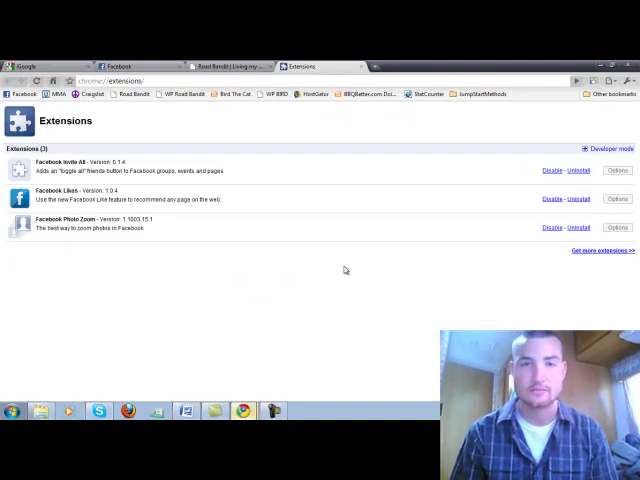
mouse_move(386, 218)
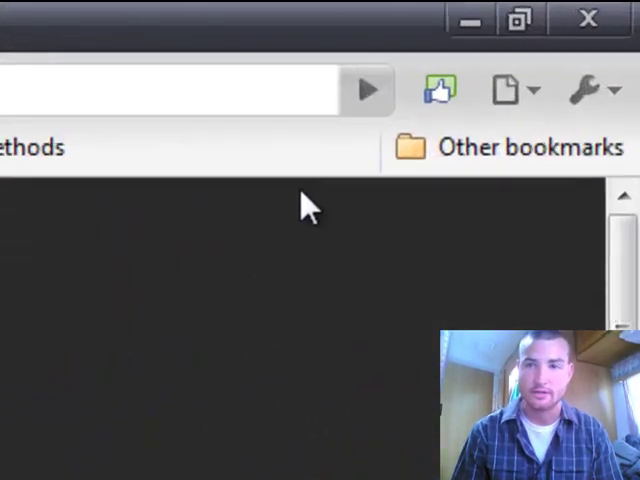
click(440, 88)
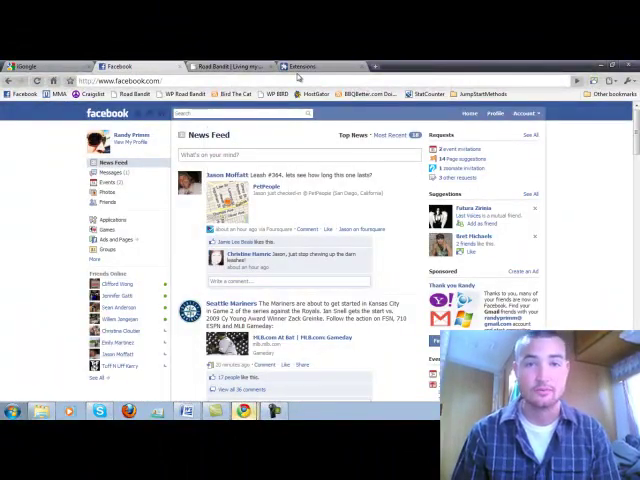
click(300, 66)
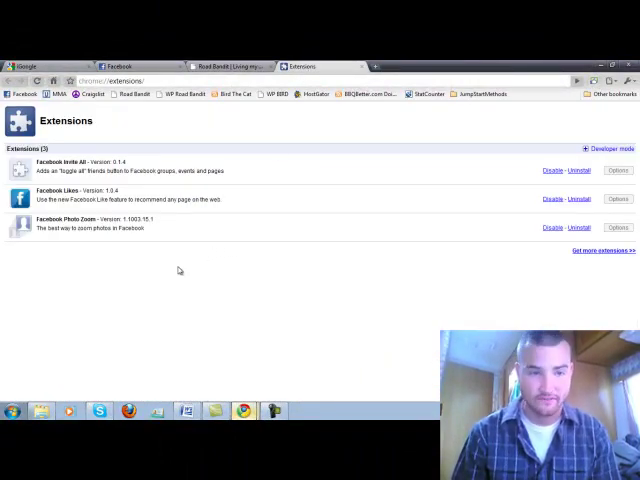
mouse_move(208, 268)
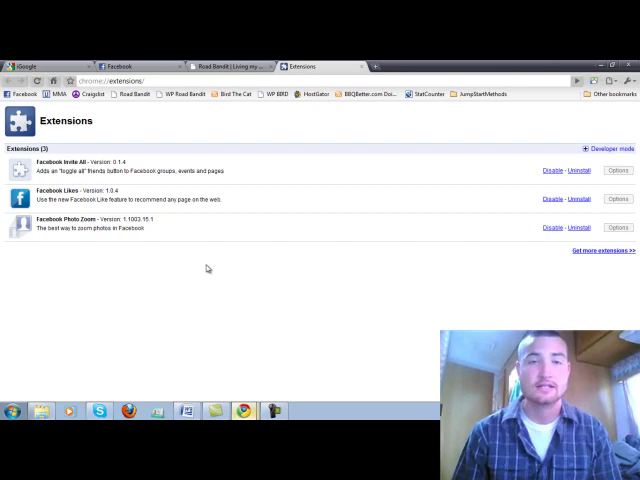
mouse_move(220, 264)
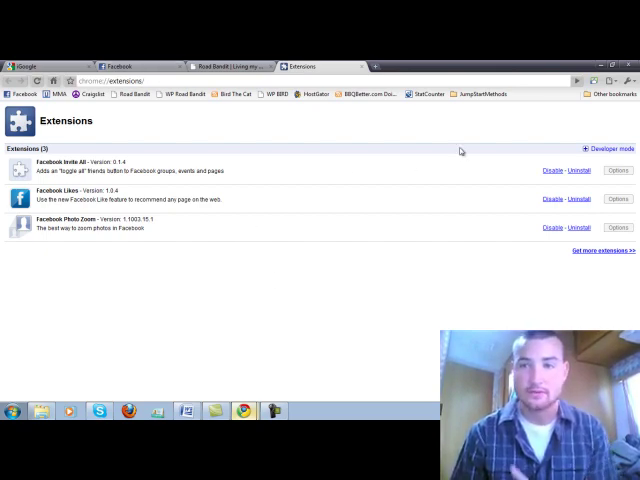
Step: Browse the Facebook news feed while Photo Zoom enlarges friends' profile pictures on hover
click(118, 66)
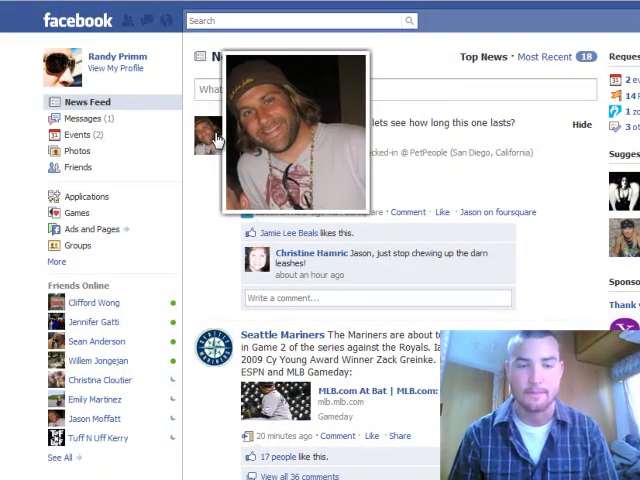
scroll(down, 3)
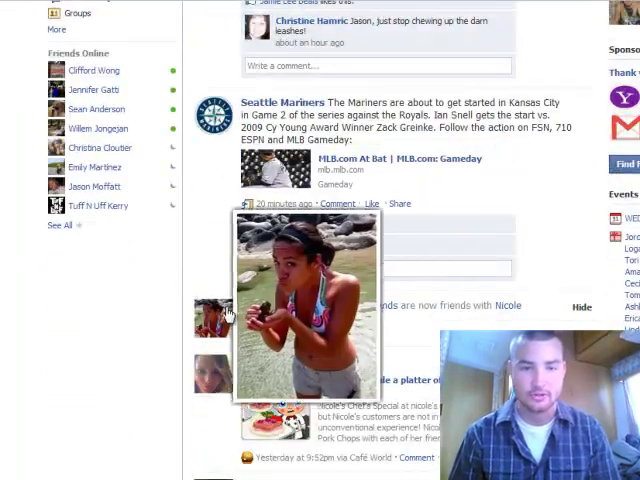
scroll(down, 3)
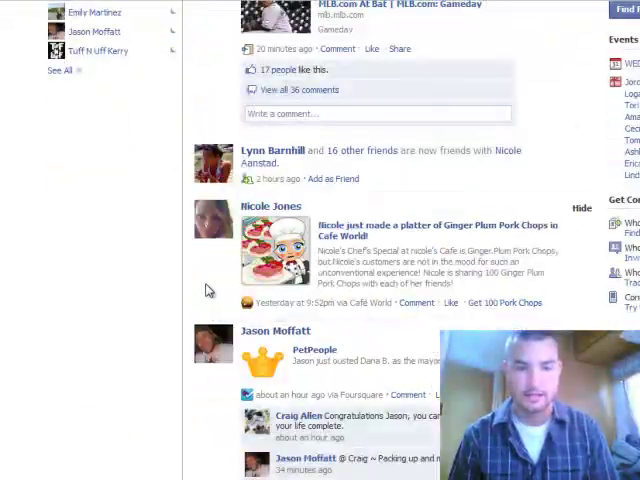
scroll(down, 3)
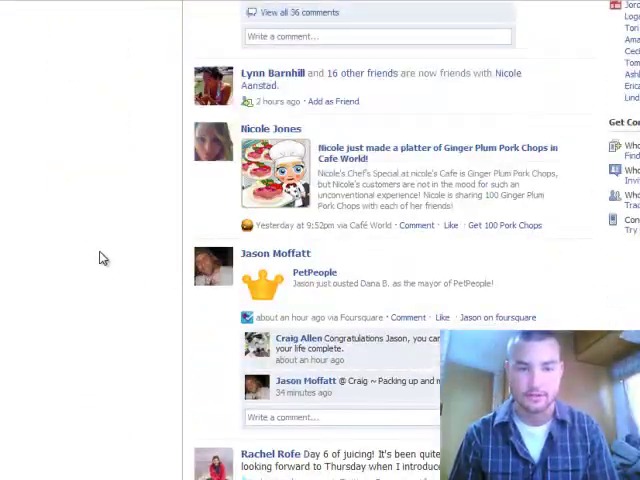
scroll(up, 3)
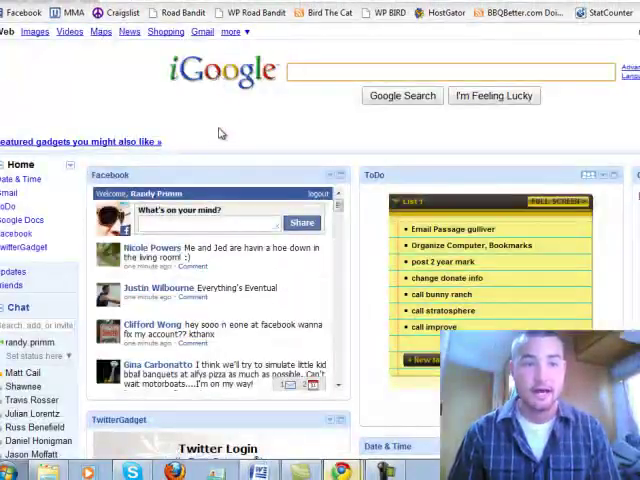
mouse_move(262, 144)
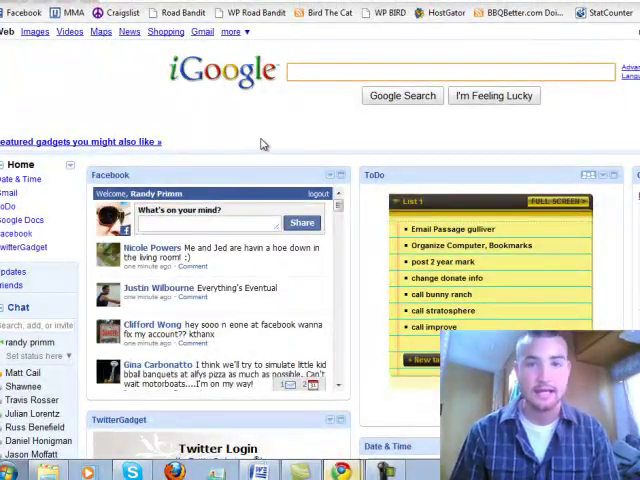